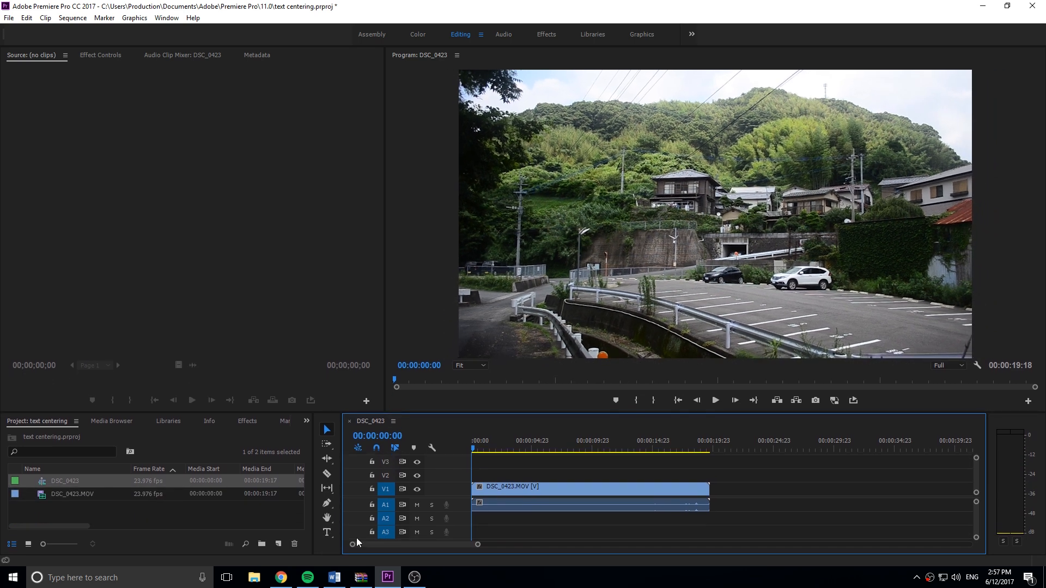
Step: Add a 'Japan 2016' text layer over the lower part of the village video
click(326, 533)
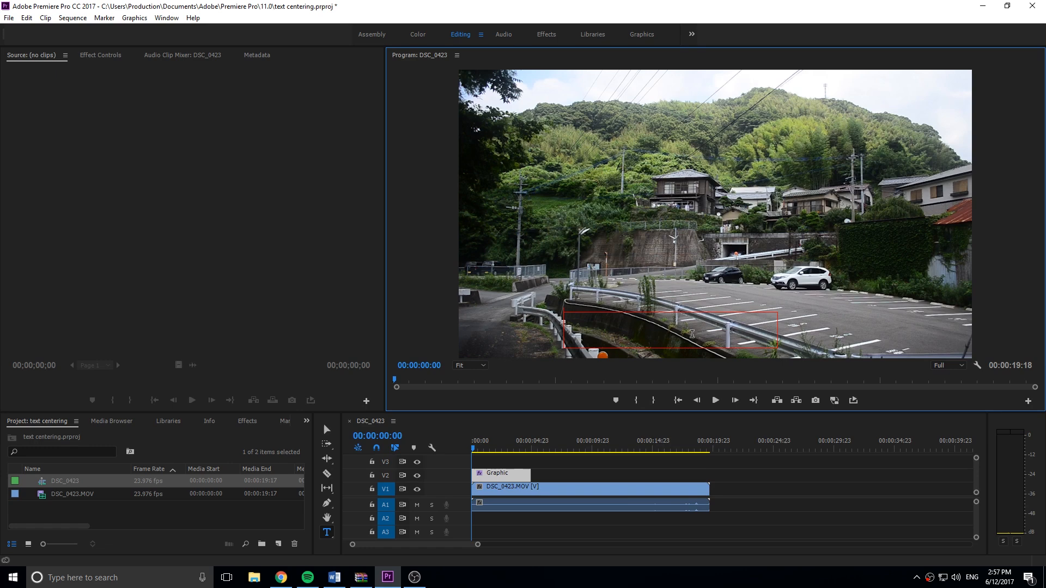
mouse_move(662, 329)
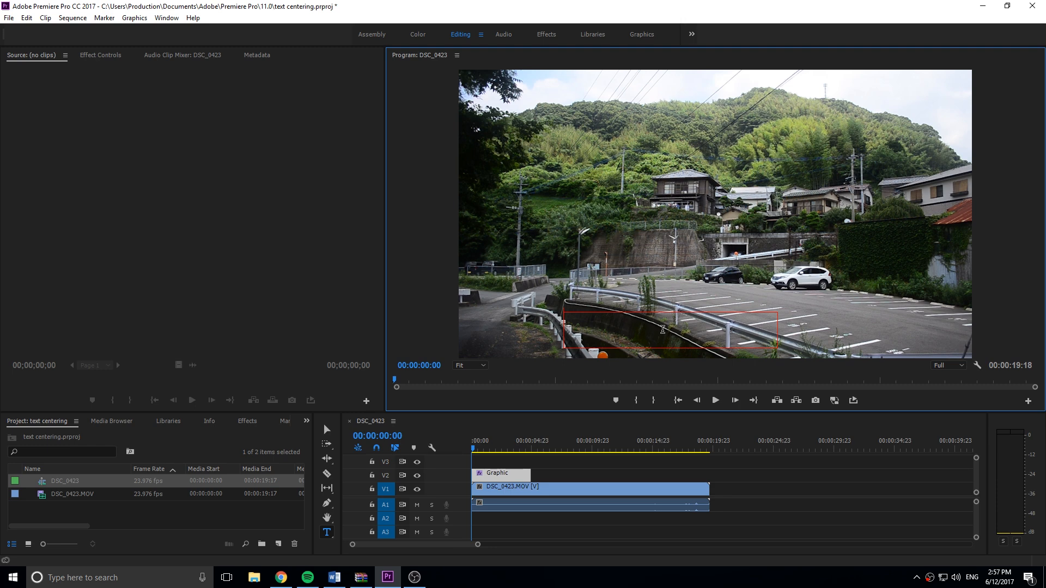
text(Japn)
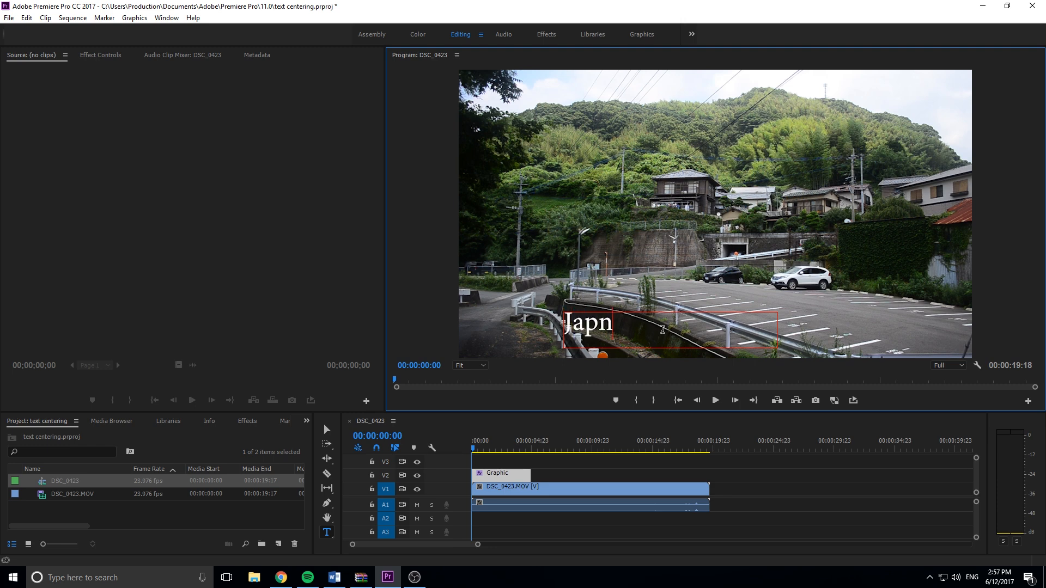
text(Japan 20)
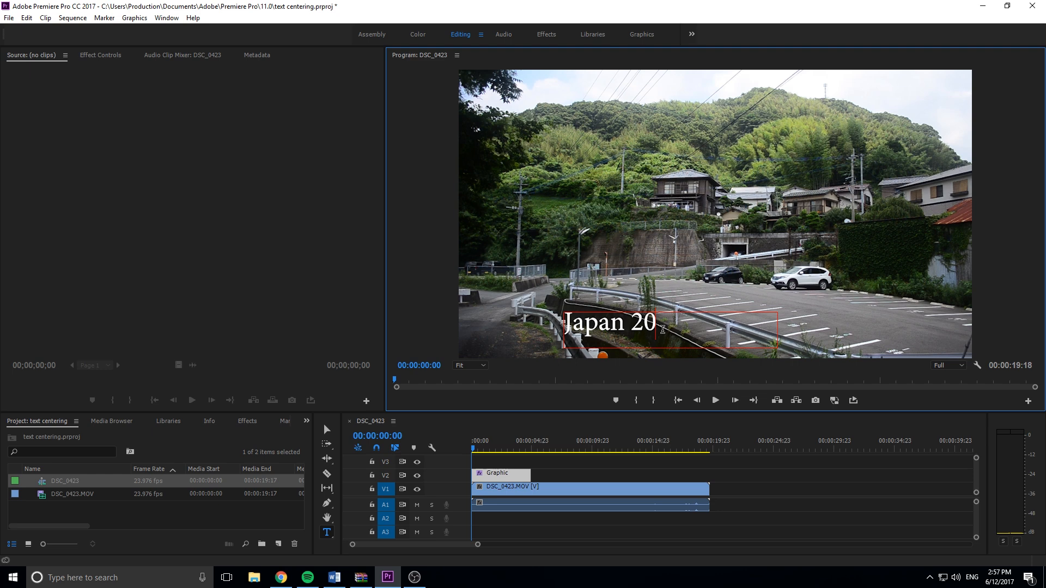
text(17)
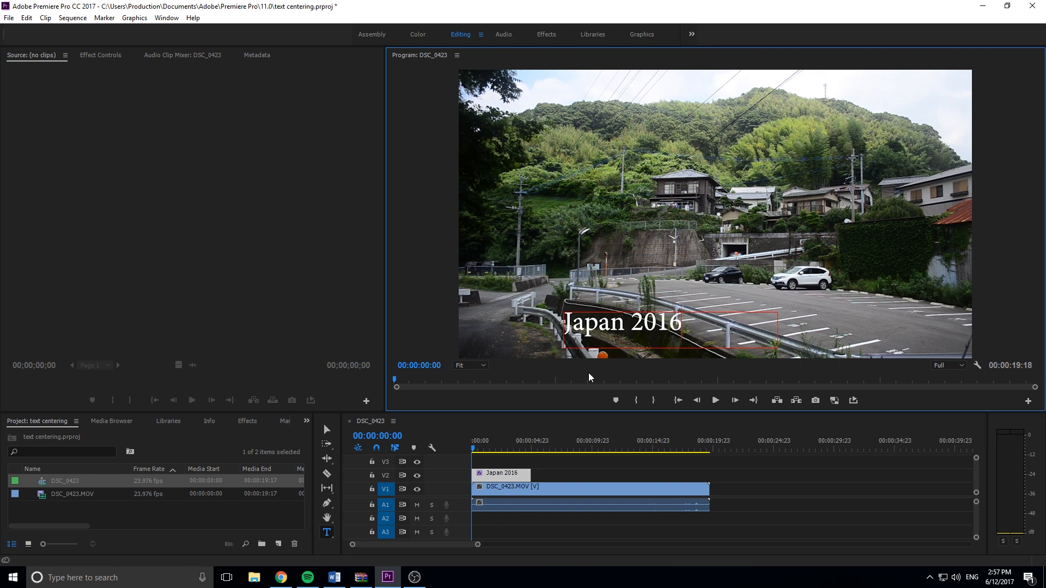
mouse_move(586, 373)
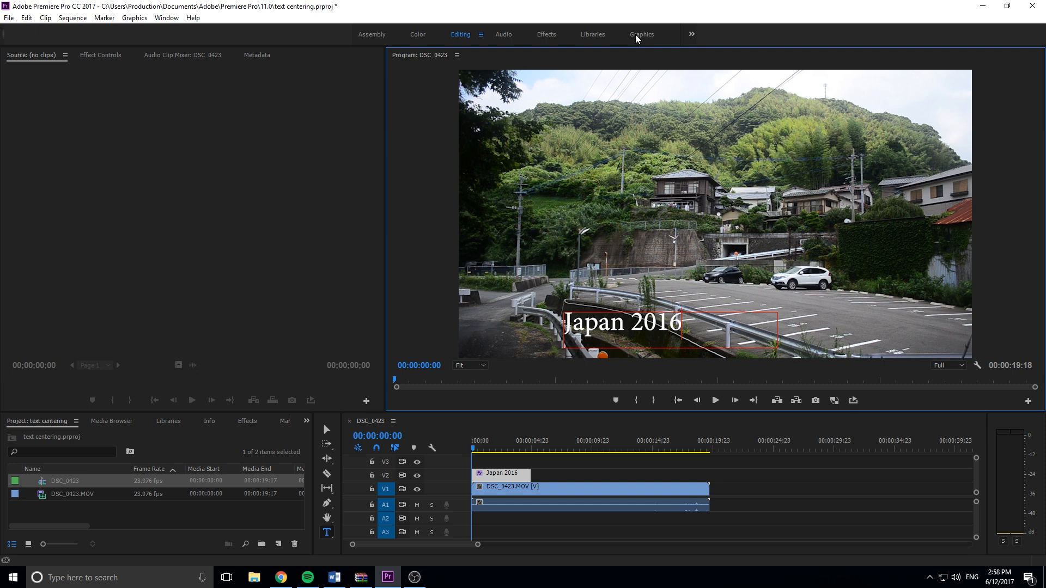
Step: Show the Graphics workspace's Edit controls and add a second 'something else' text layer
click(640, 34)
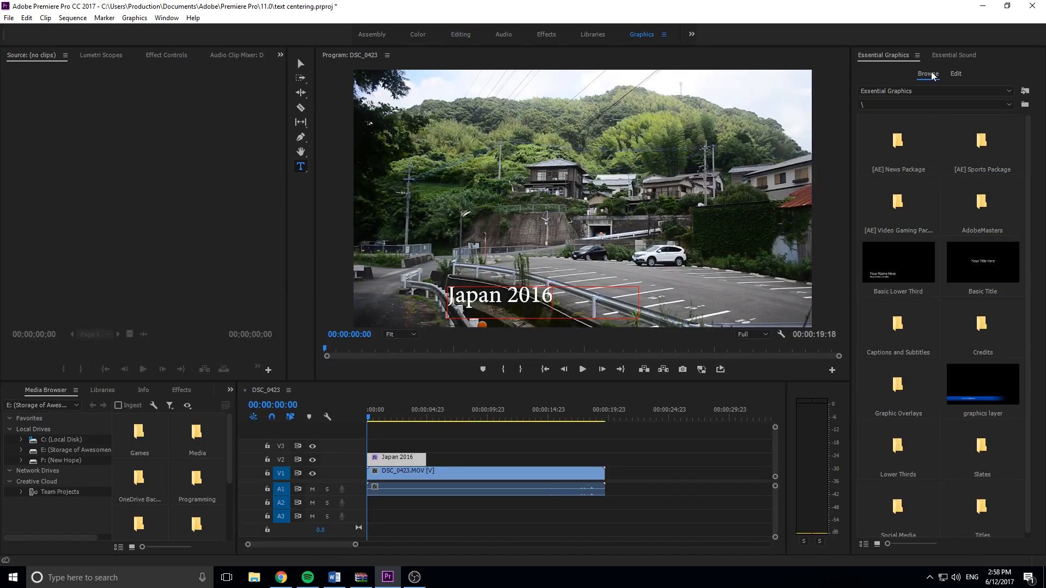
click(955, 74)
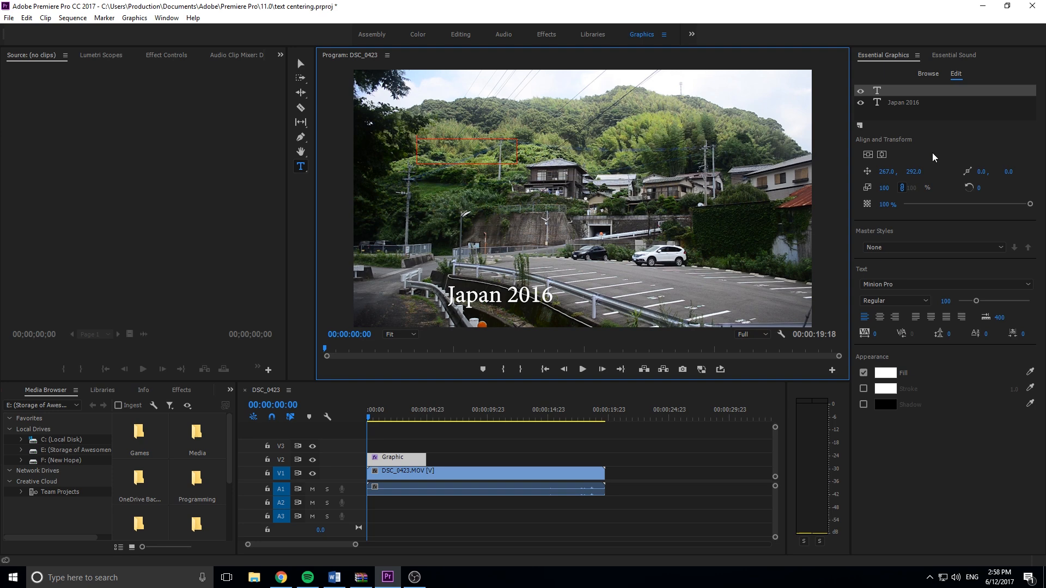
mouse_move(483, 157)
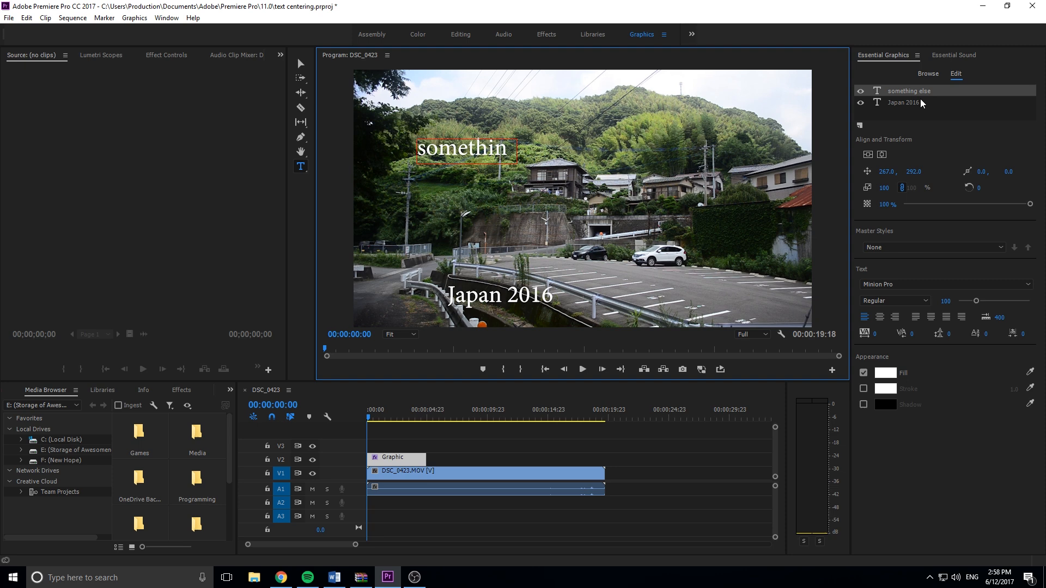
click(903, 102)
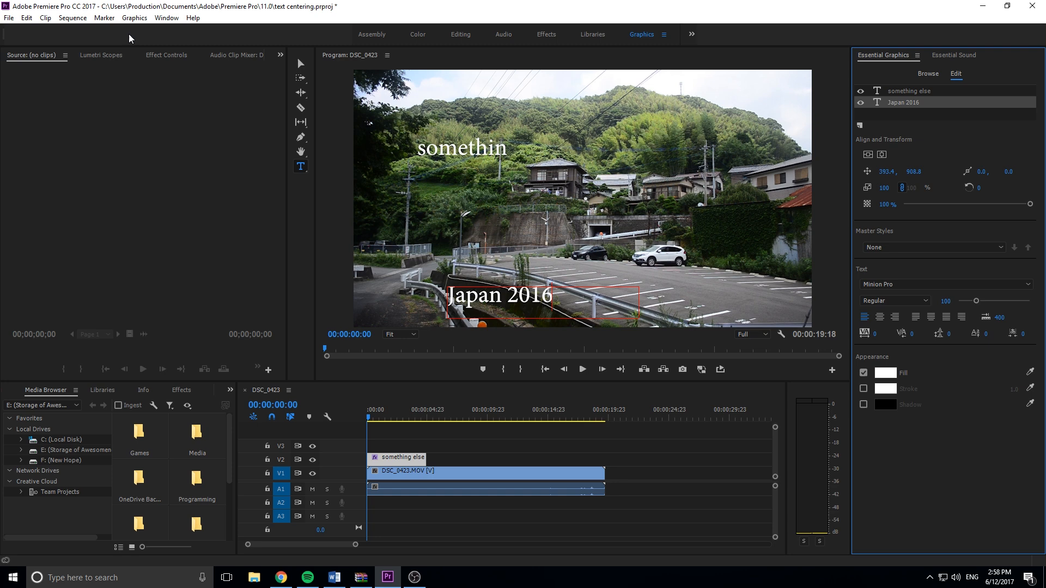
Step: Move the Japan 2016 text up to mid-frame, right of centre over the houses
click(165, 17)
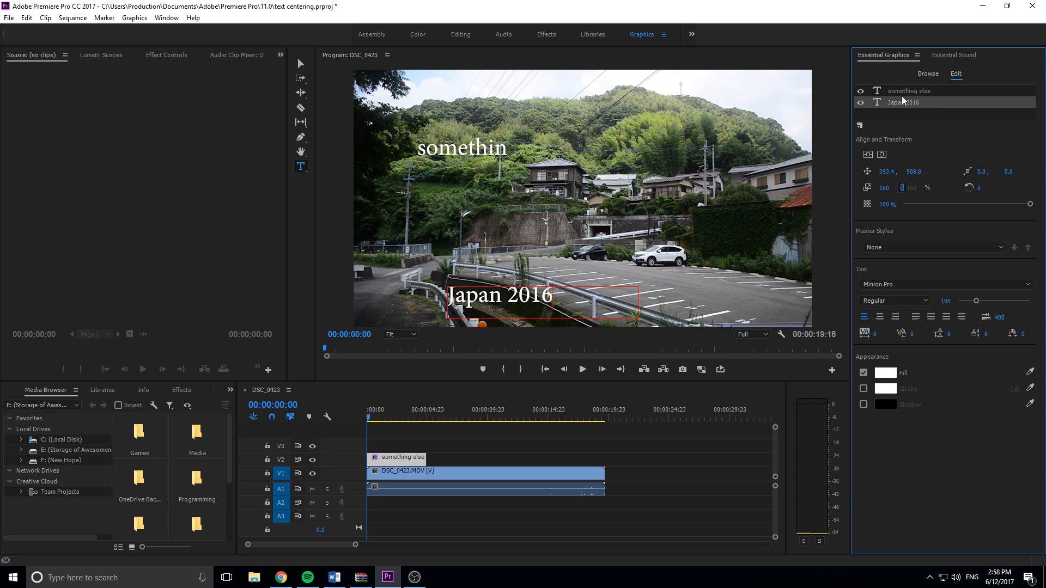
click(927, 73)
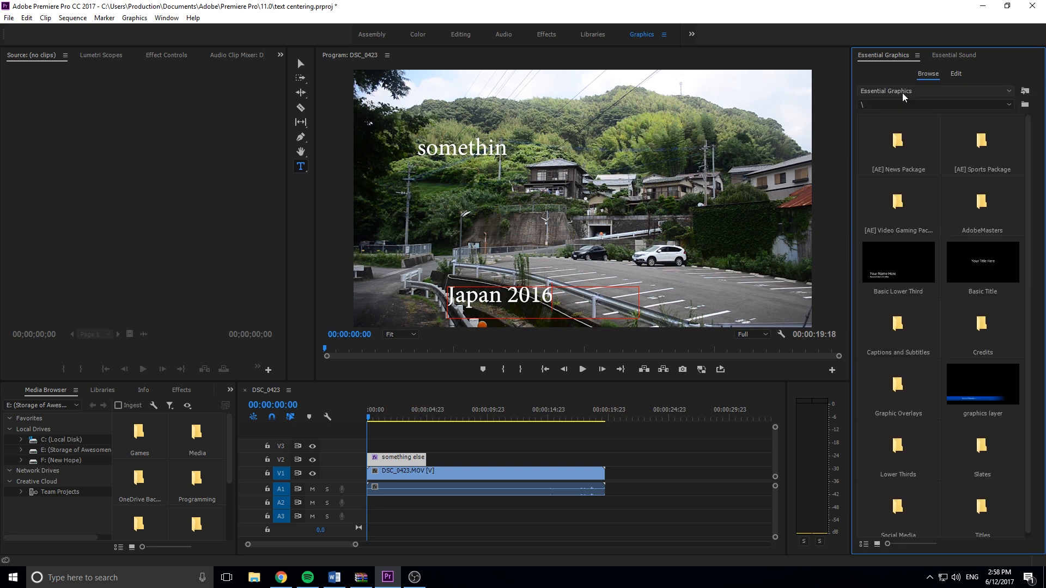
click(956, 74)
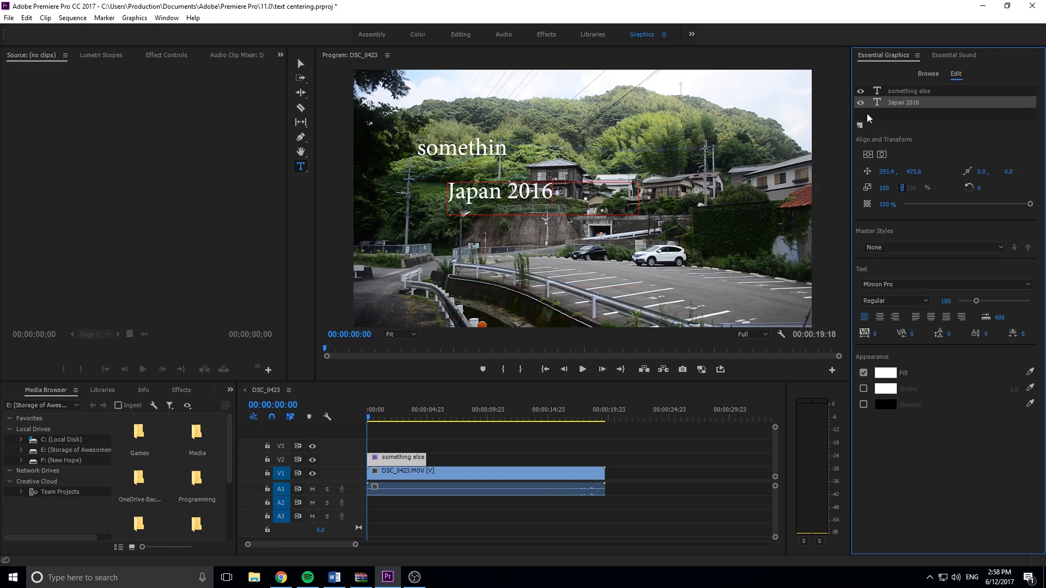
drag(497, 192, 540, 192)
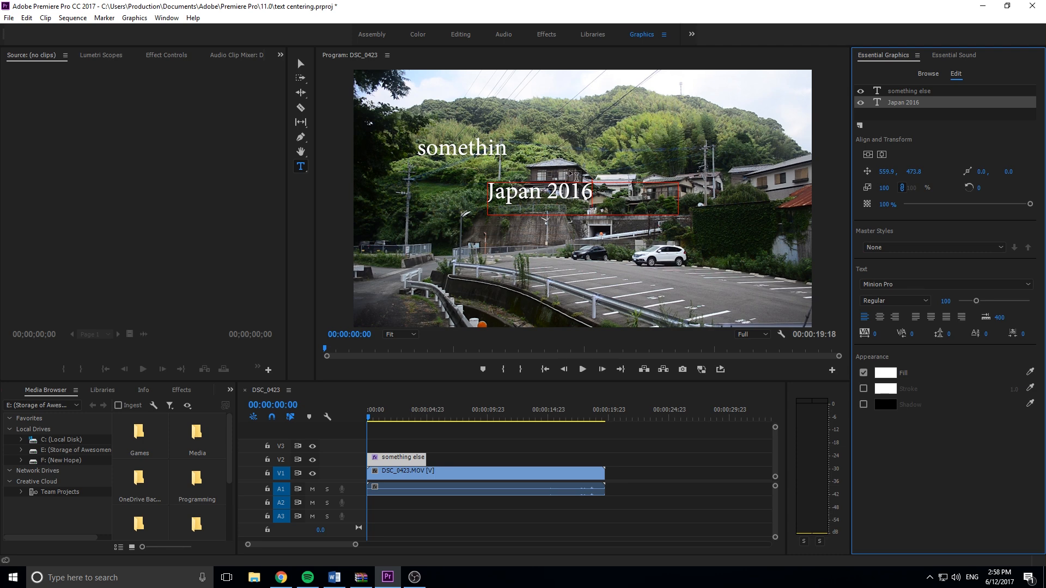
mouse_move(362, 138)
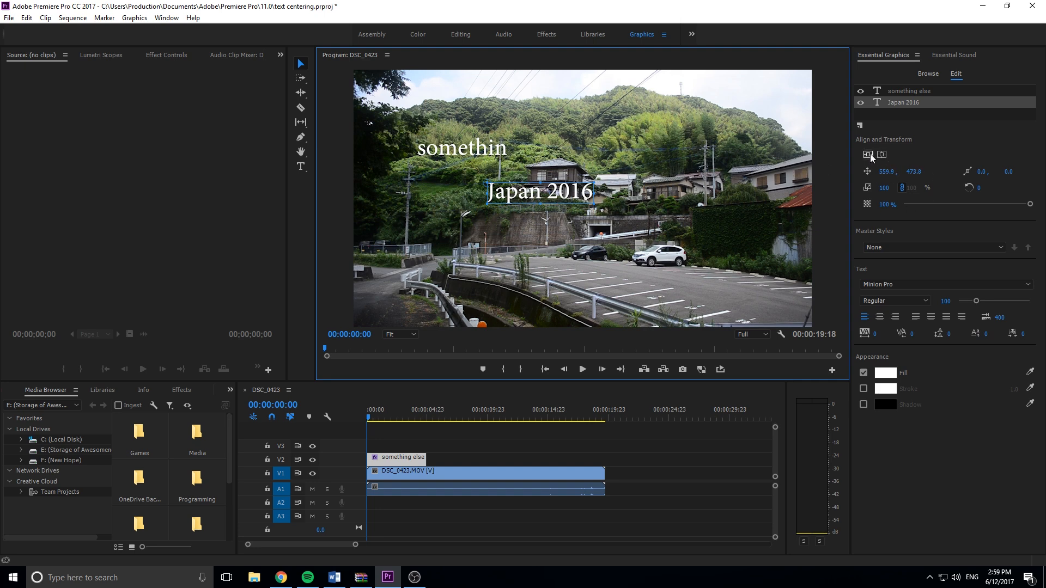
Step: Centre Japan 2016 horizontally near the bottom and centre 'something else' above it
drag(539, 191, 581, 198)
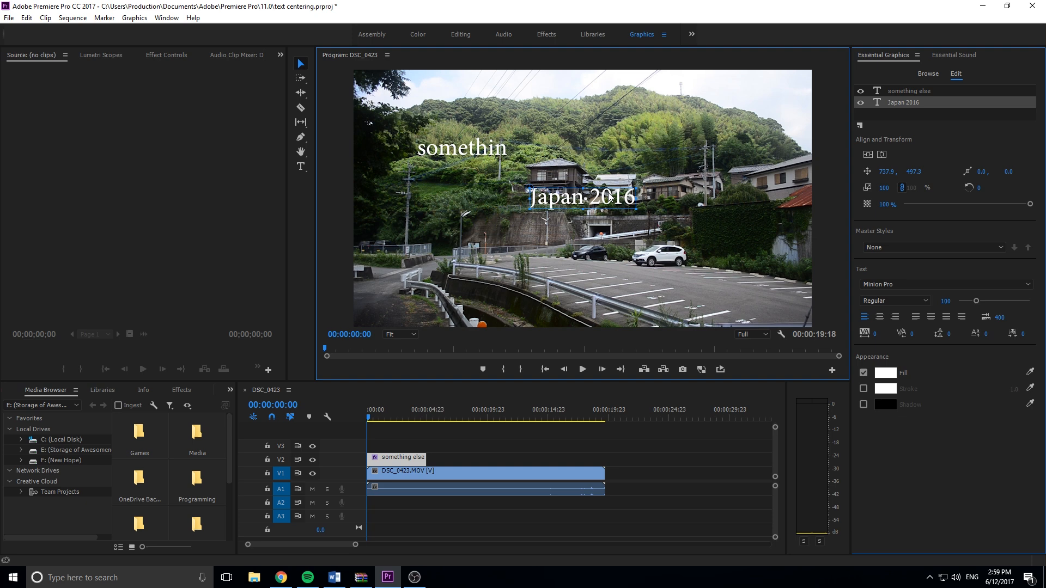
drag(581, 198, 581, 301)
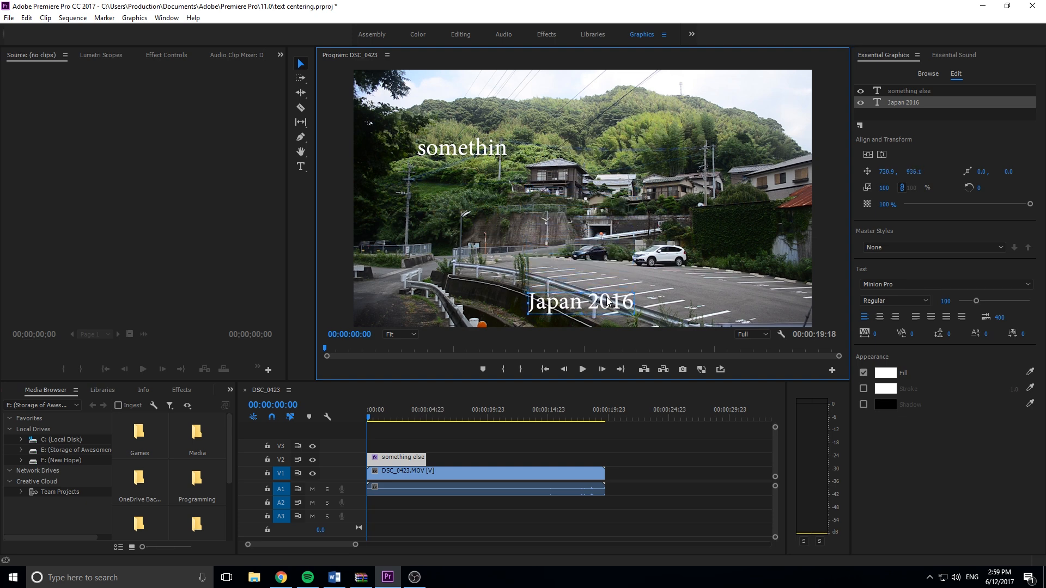
click(882, 154)
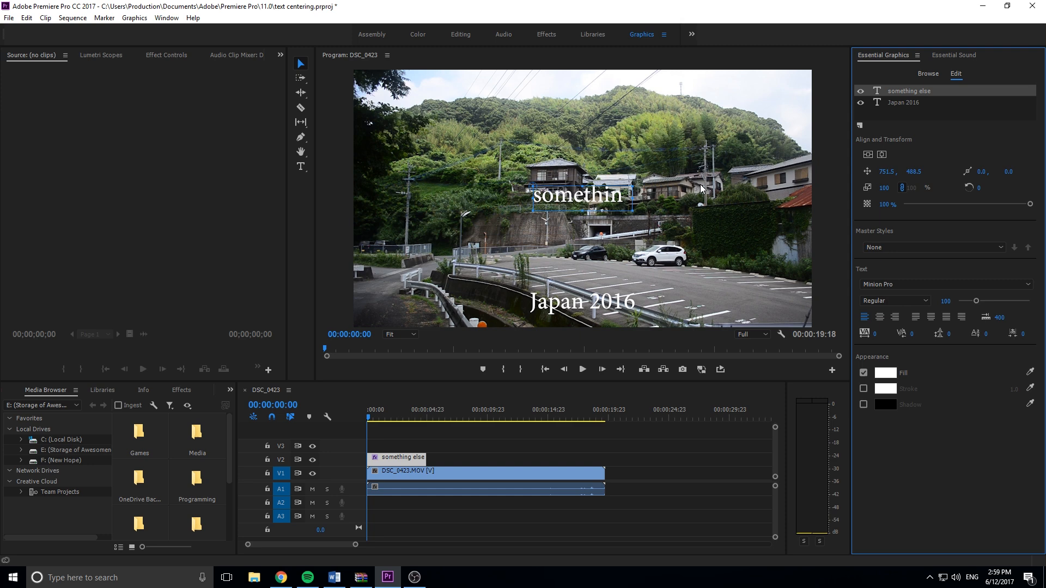
mouse_move(898, 154)
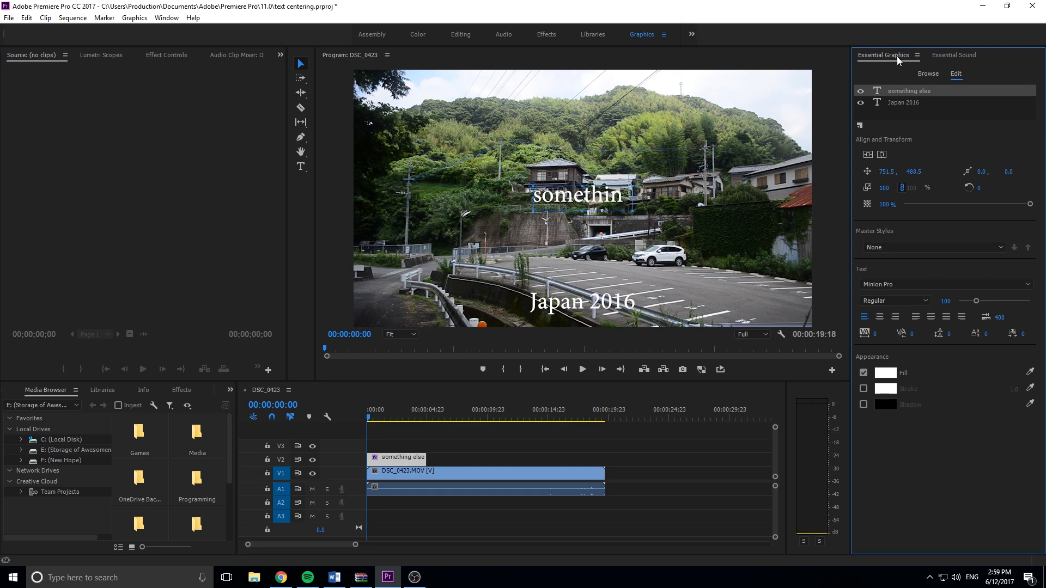
mouse_move(723, 360)
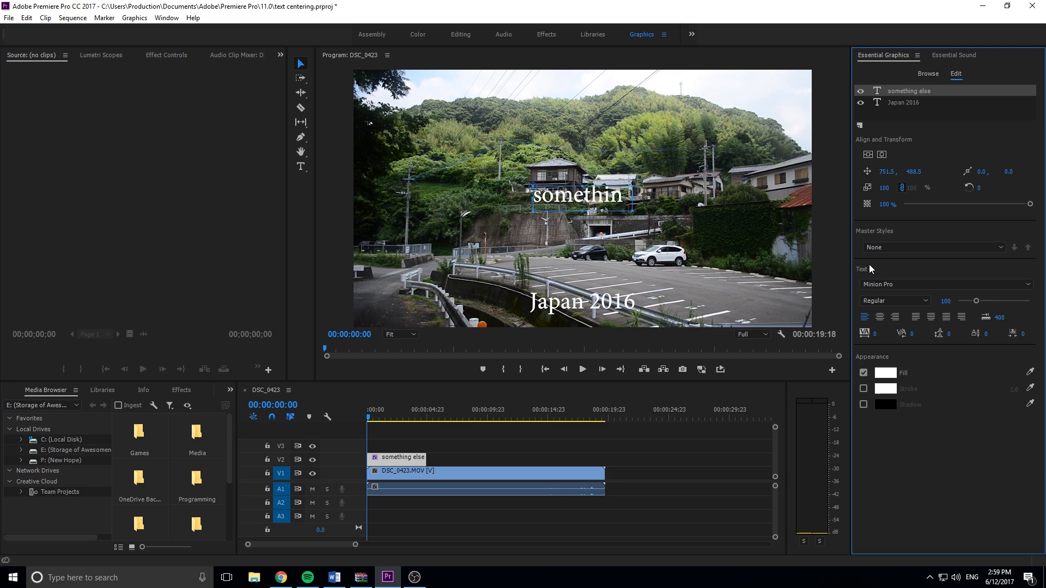
mouse_move(673, 349)
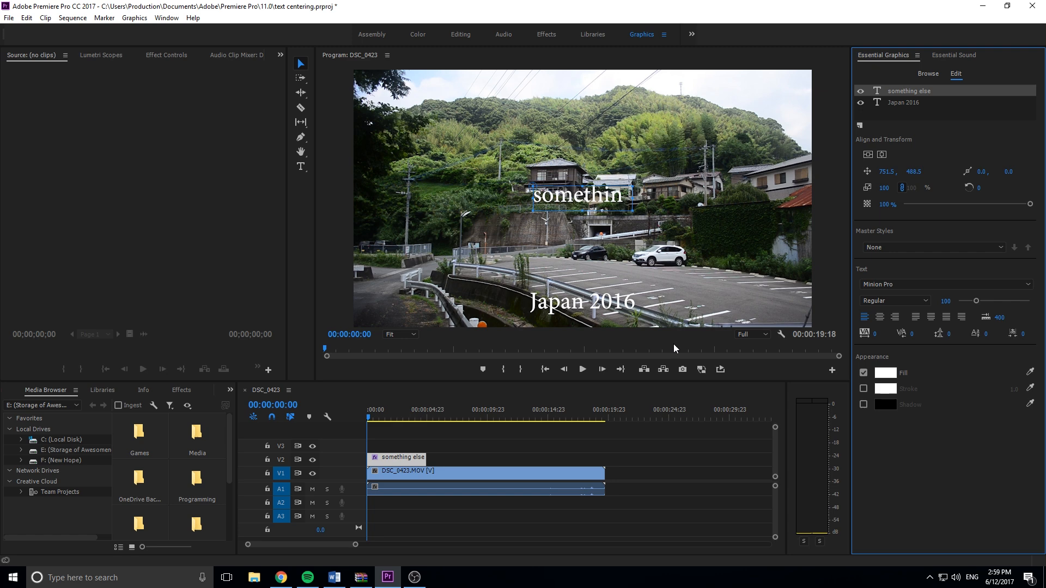